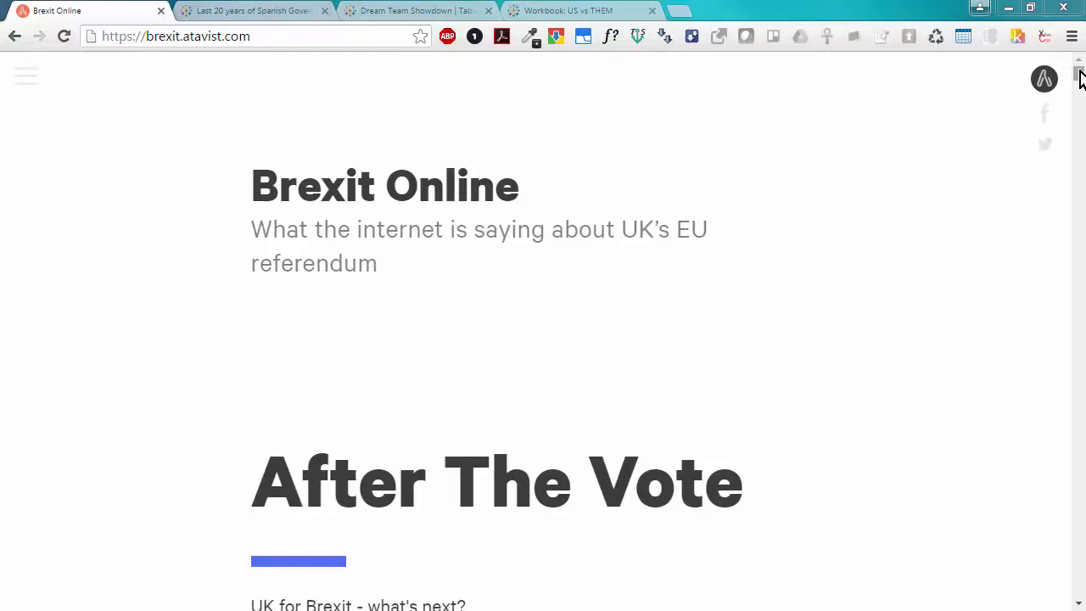
Scroll down through the current Tableau Public page before switching visualizations
{"action": "scroll", "scroll_direction": "down", "scroll_amount": 3}
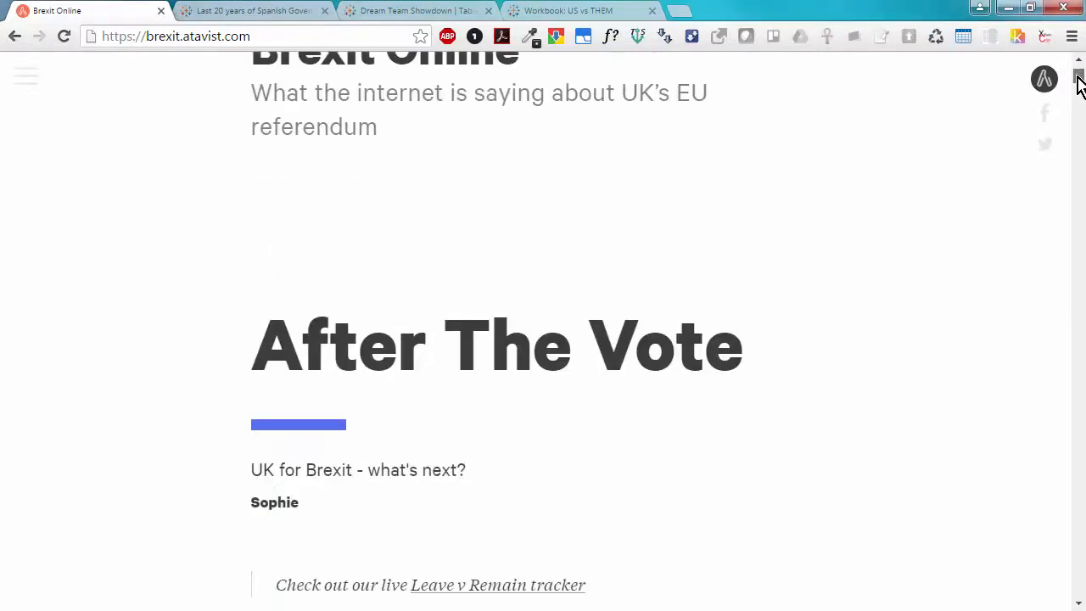
{"action": "scroll", "scroll_direction": "down", "scroll_amount": 3}
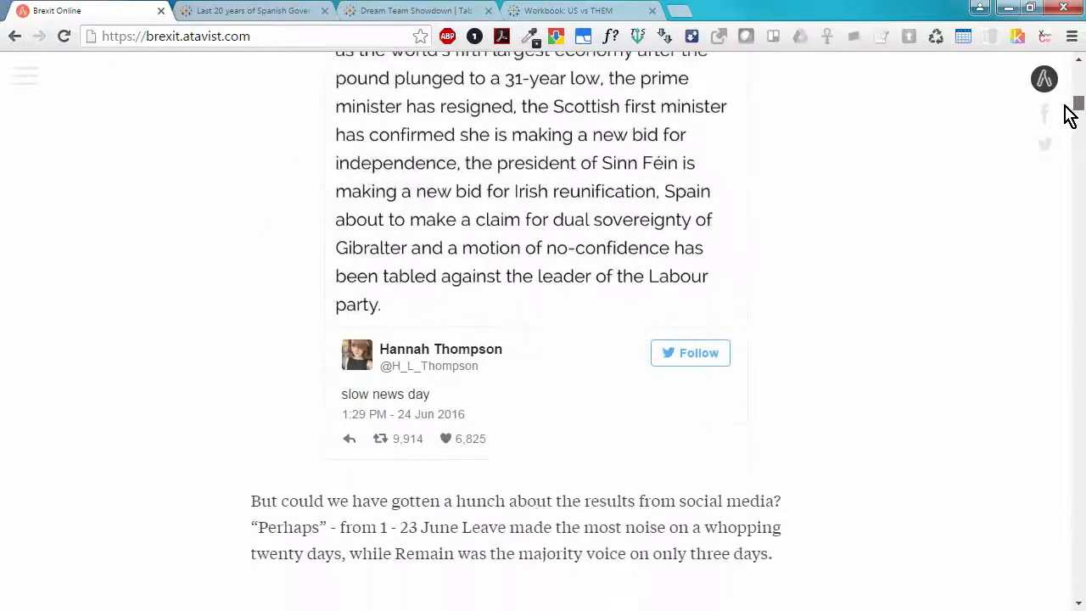
{"action": "scroll", "scroll_direction": "down", "scroll_amount": 3}
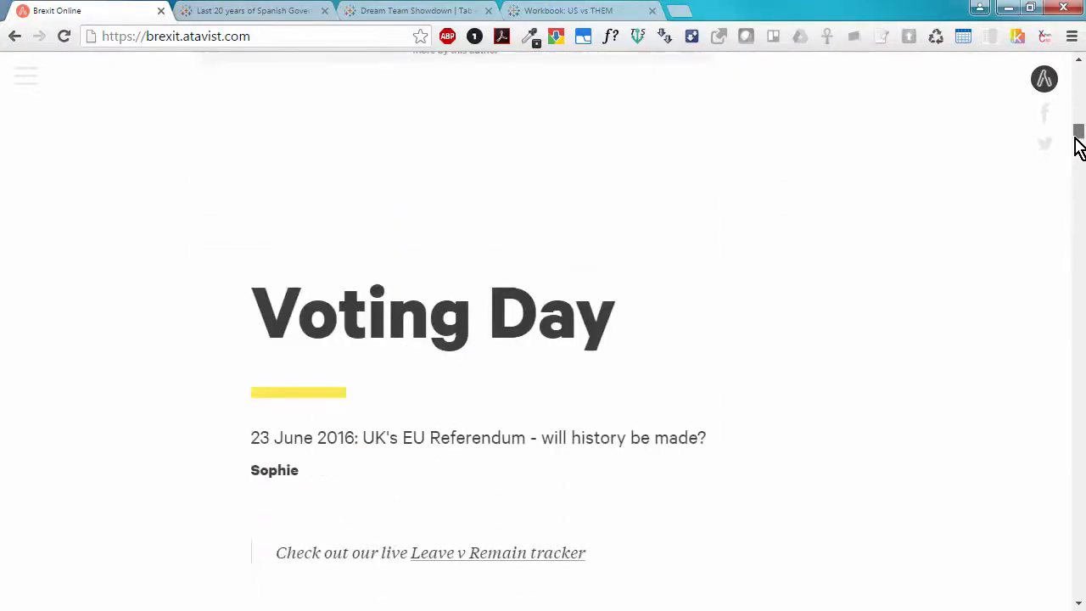
{"action": "scroll", "scroll_direction": "down", "scroll_amount": 3}
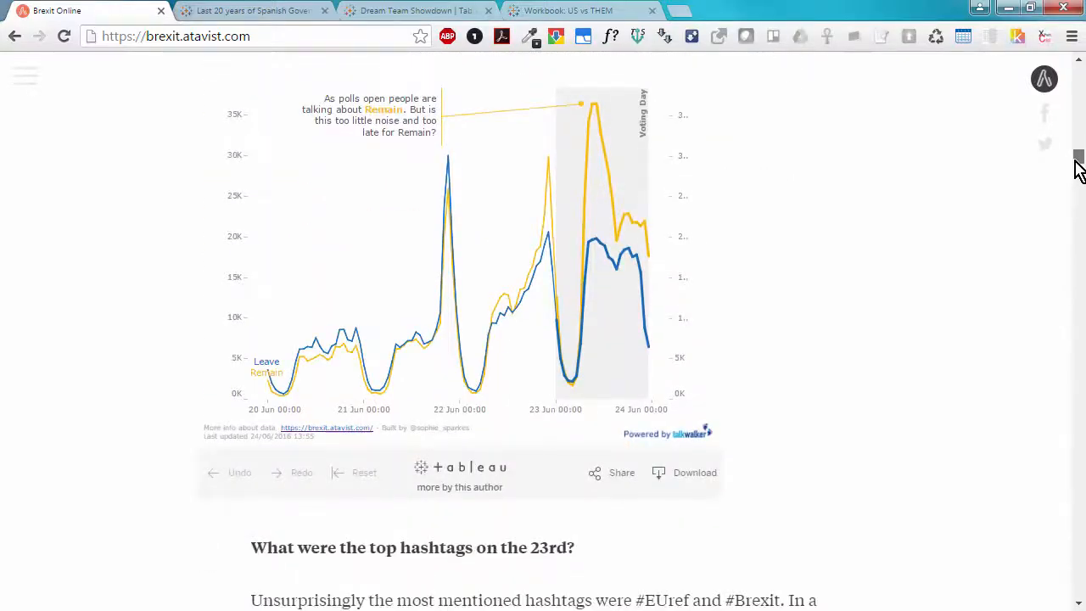
{"action": "scroll", "scroll_direction": "down", "scroll_amount": 3}
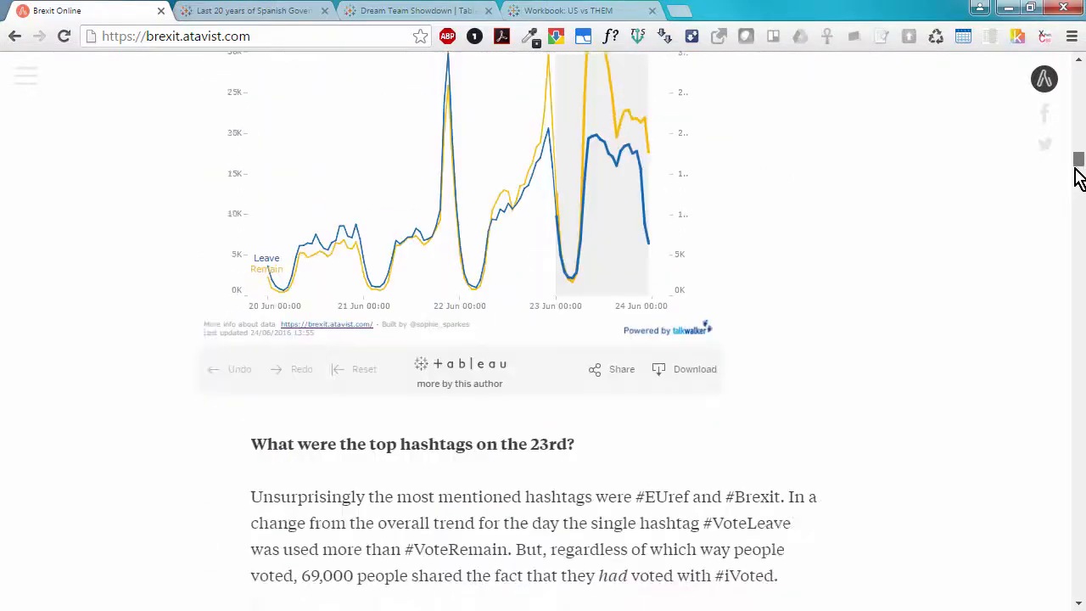
{"action": "scroll", "scroll_direction": "down", "scroll_amount": 3}
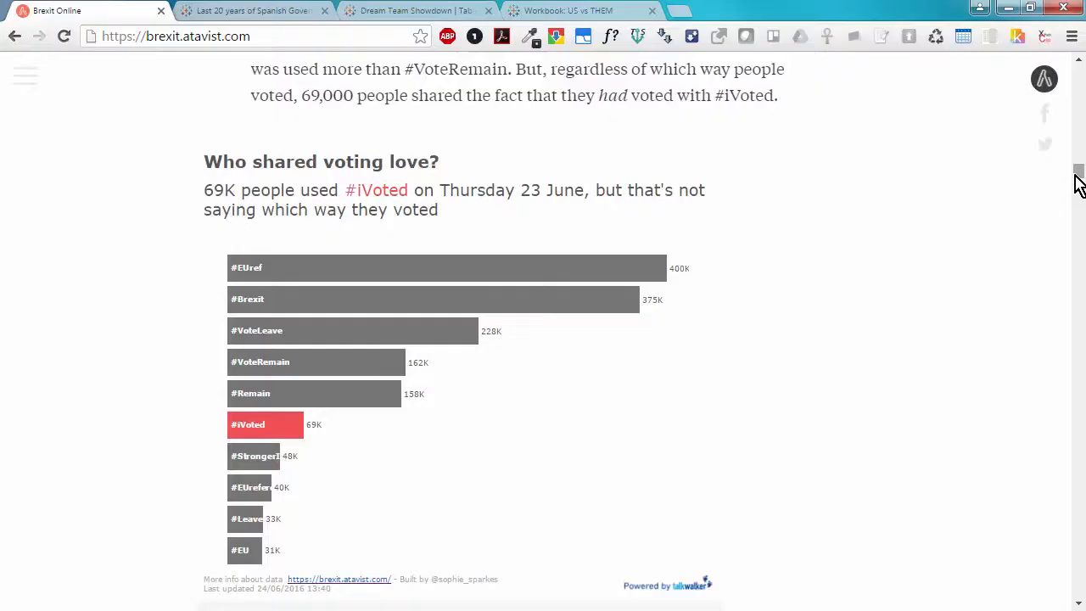
{"action": "mouse_move", "coordinate": [1072, 231]}
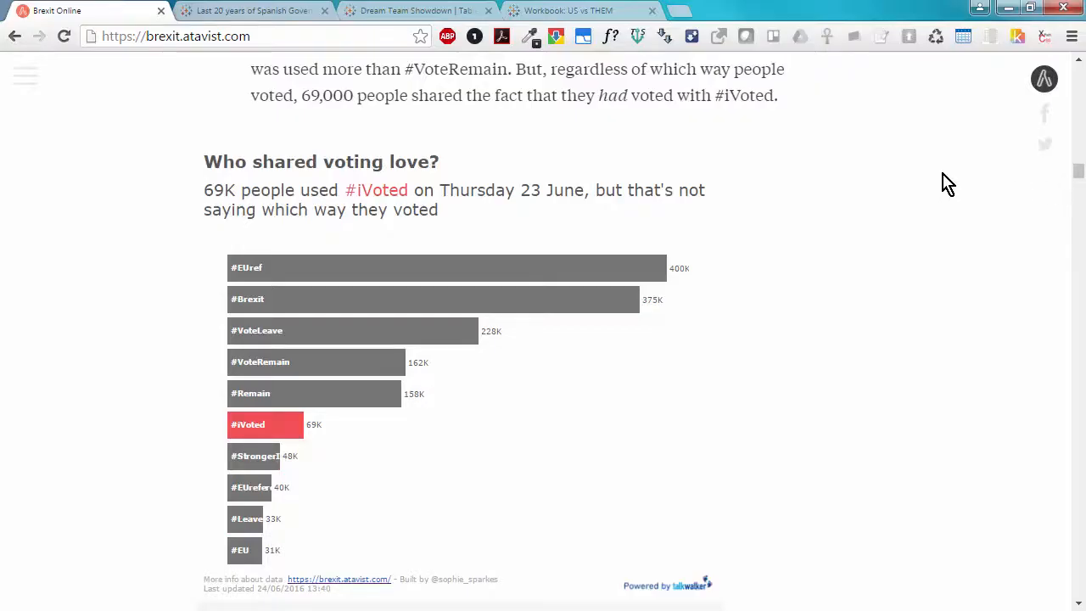
Switch to the Last 20 years of Spanish Governments dashboard and scroll through its lower charts
{"action": "left_click", "coordinate": [251, 10]}
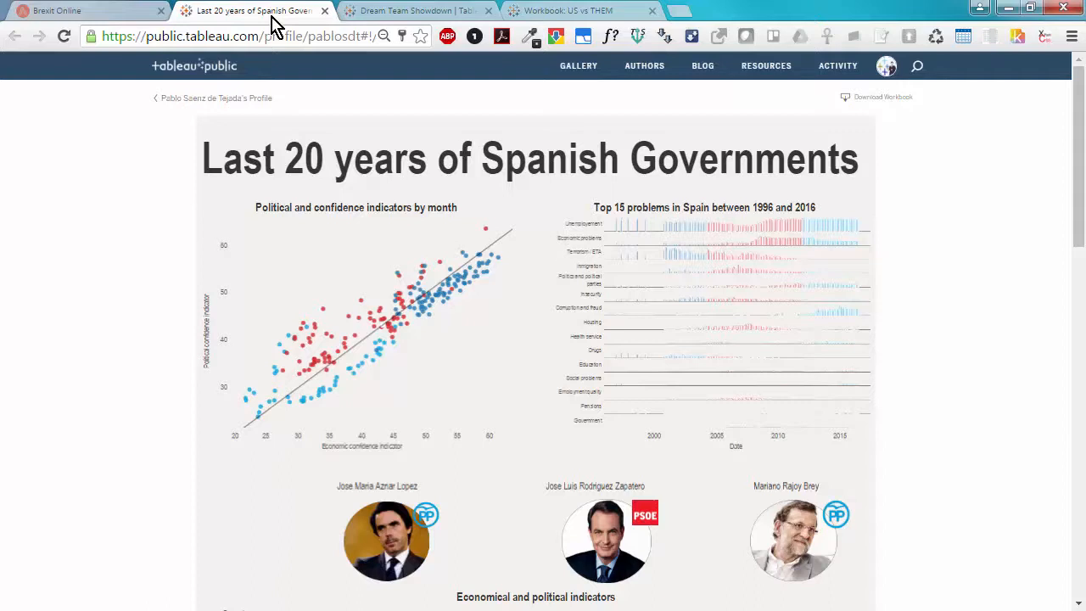
{"action": "mouse_move", "coordinate": [132, 175]}
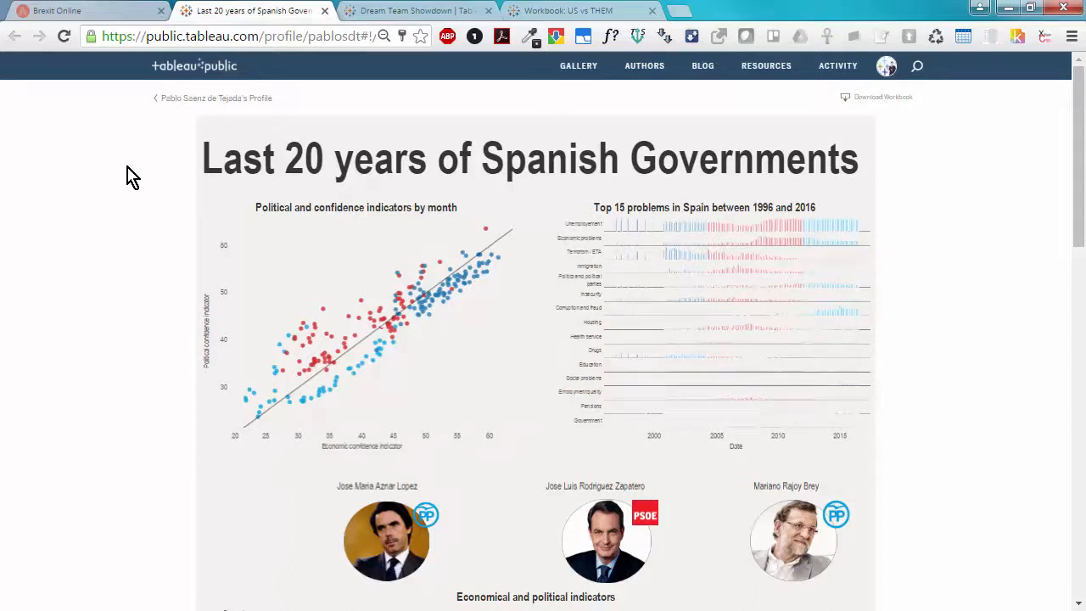
{"action": "scroll", "scroll_direction": "down", "scroll_amount": 3}
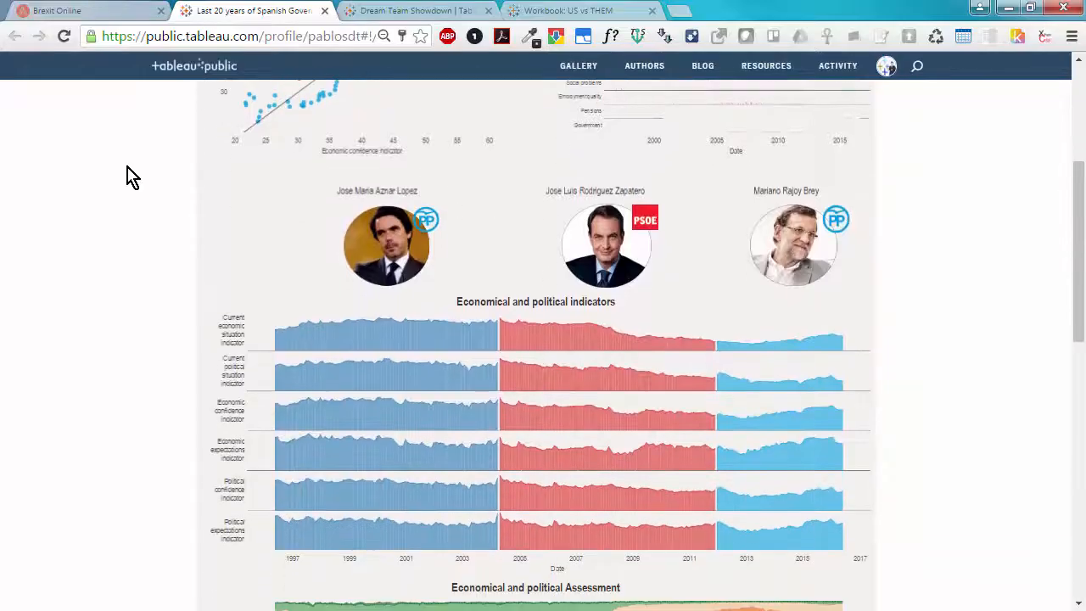
{"action": "scroll", "scroll_direction": "down", "scroll_amount": 3}
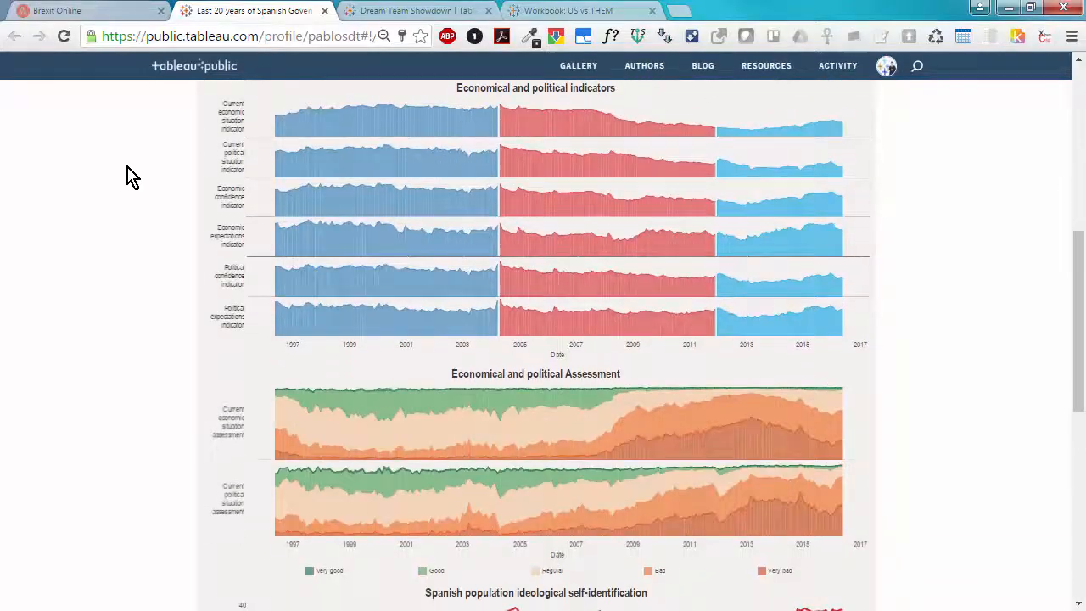
{"action": "scroll", "scroll_direction": "down", "scroll_amount": 3}
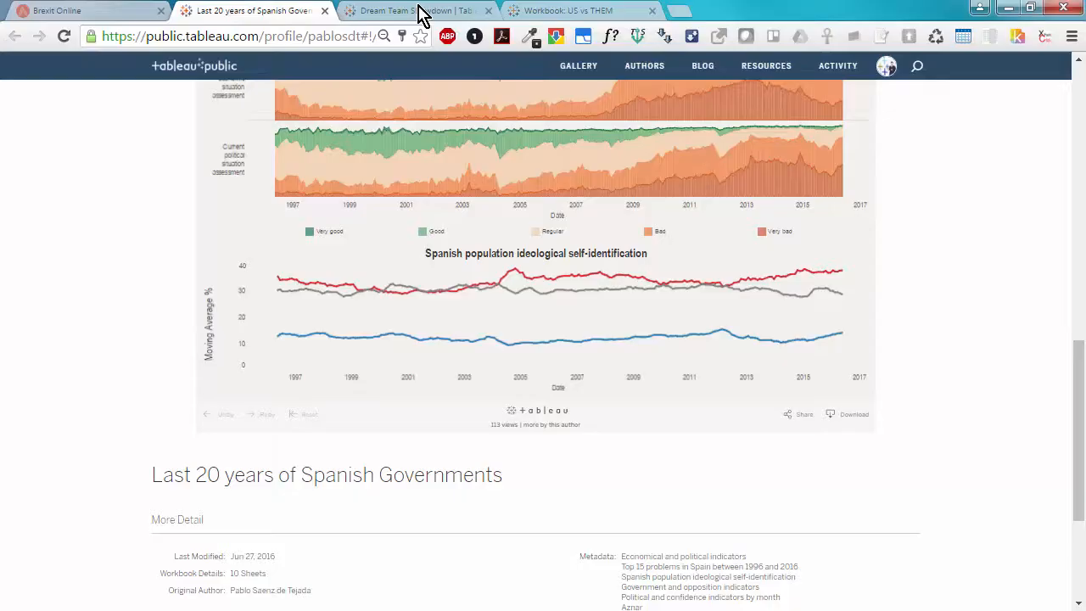
Page the Dream Team Showdown story through Road to Gold, Positions, Roster to the 1992 winner view
{"action": "left_click", "coordinate": [414, 10]}
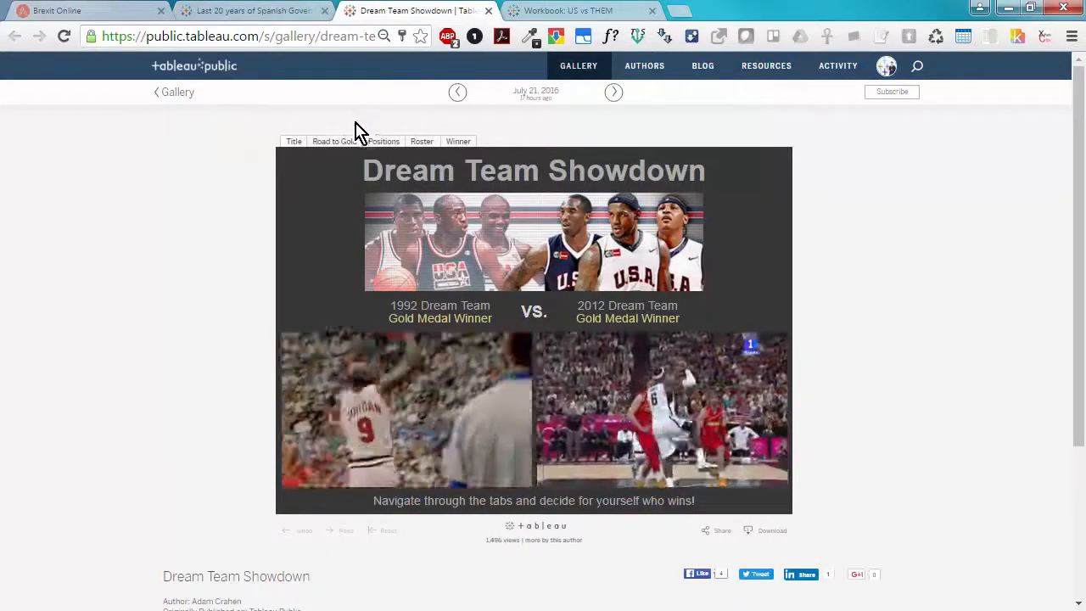
{"action": "left_click", "coordinate": [333, 140]}
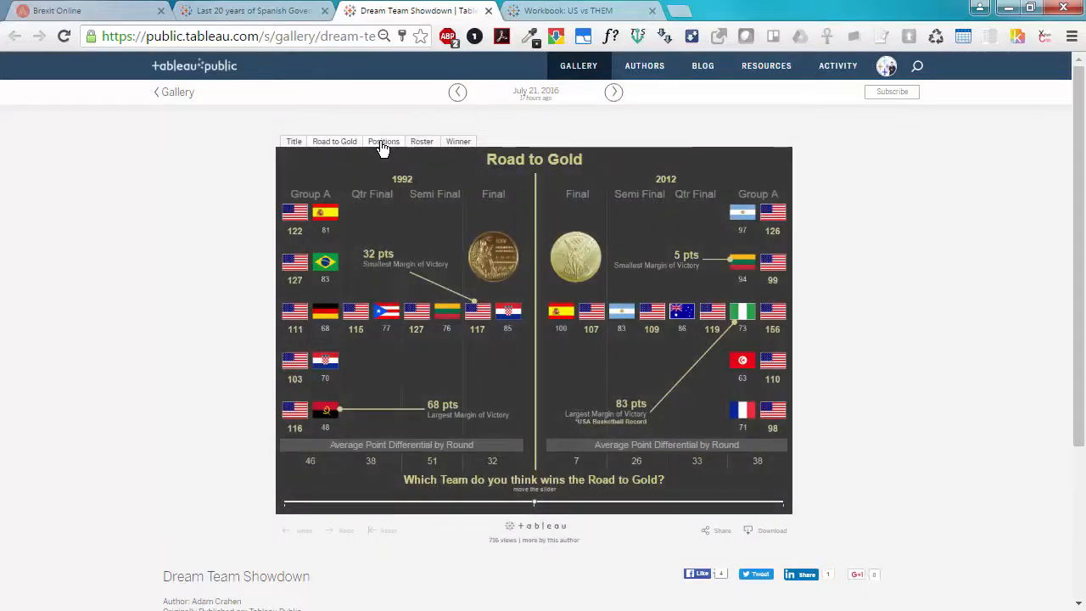
{"action": "left_click", "coordinate": [383, 141]}
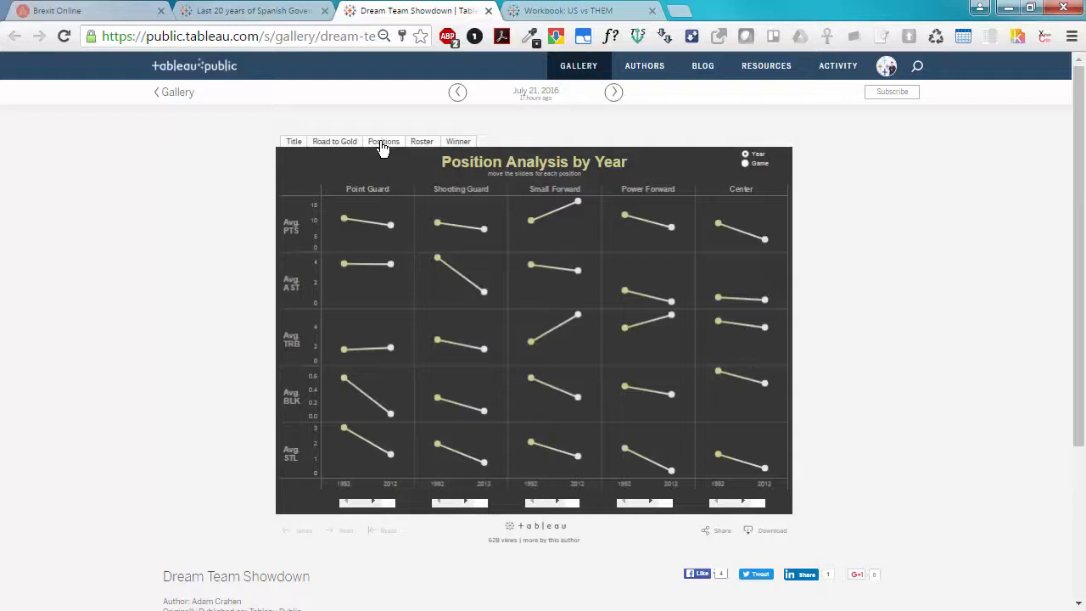
{"action": "mouse_move", "coordinate": [421, 144]}
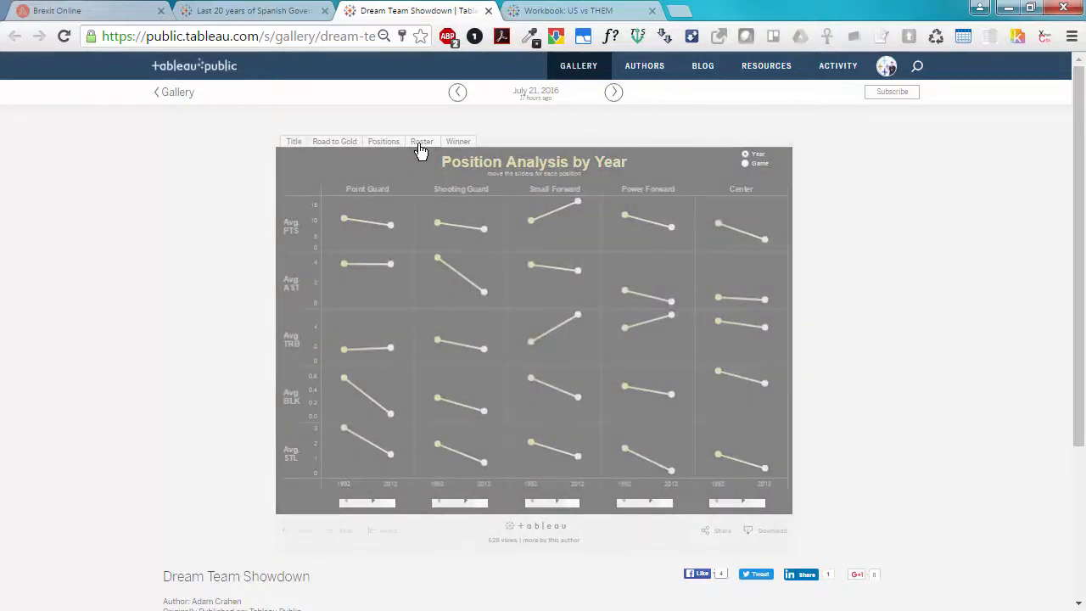
{"action": "left_click", "coordinate": [420, 141]}
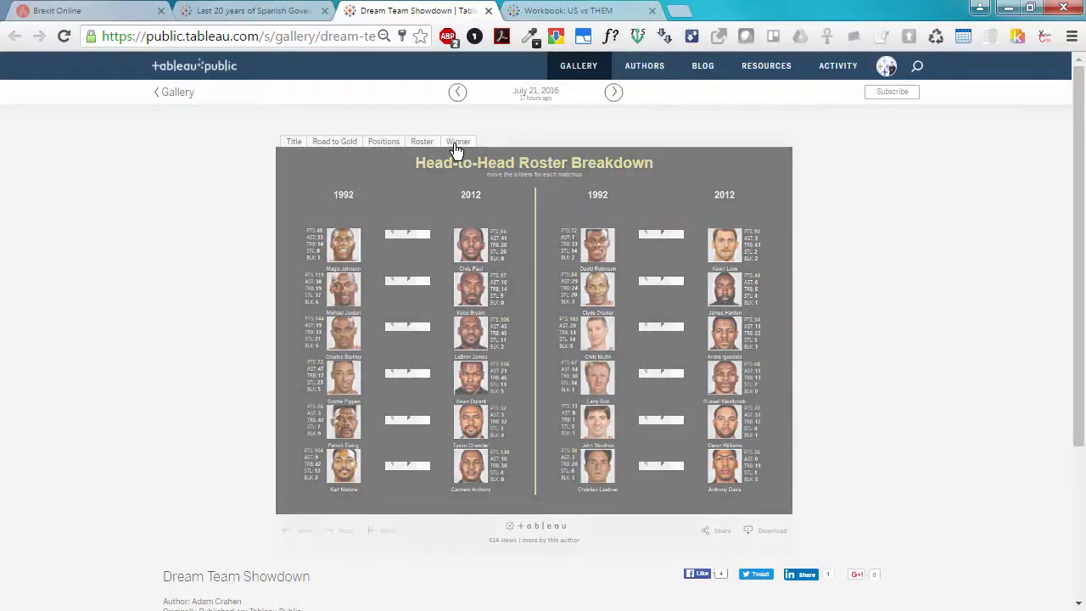
{"action": "left_click", "coordinate": [457, 140]}
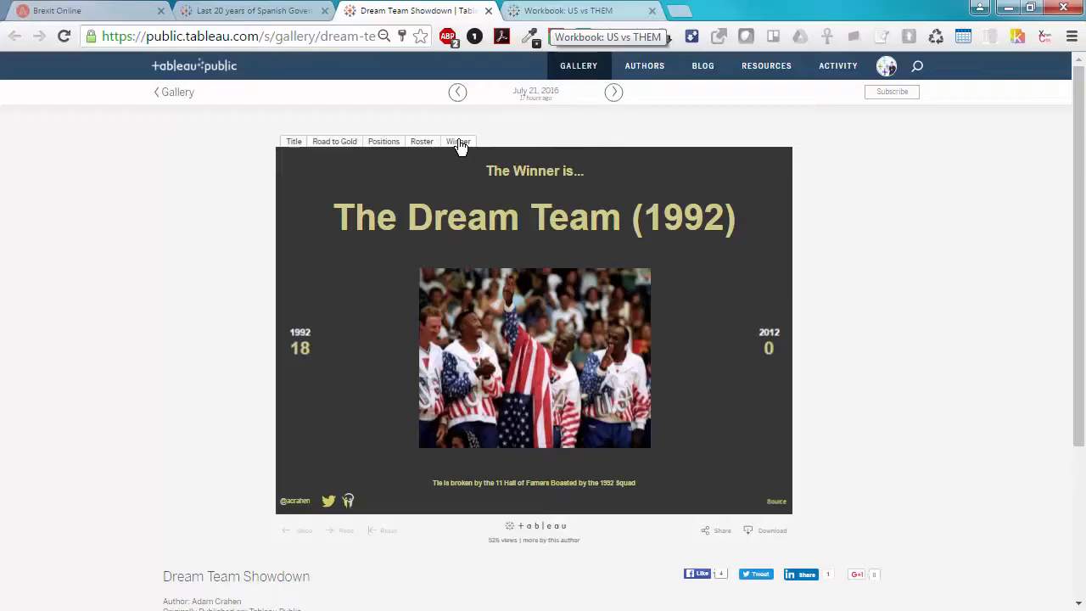
{"action": "left_click", "coordinate": [568, 10]}
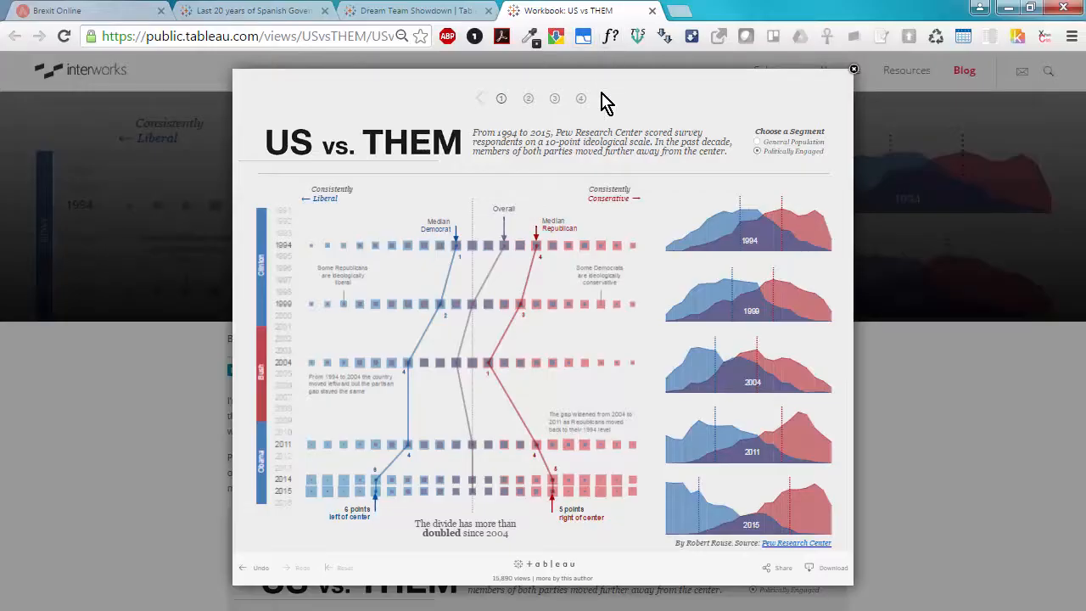
{"action": "mouse_move", "coordinate": [607, 101]}
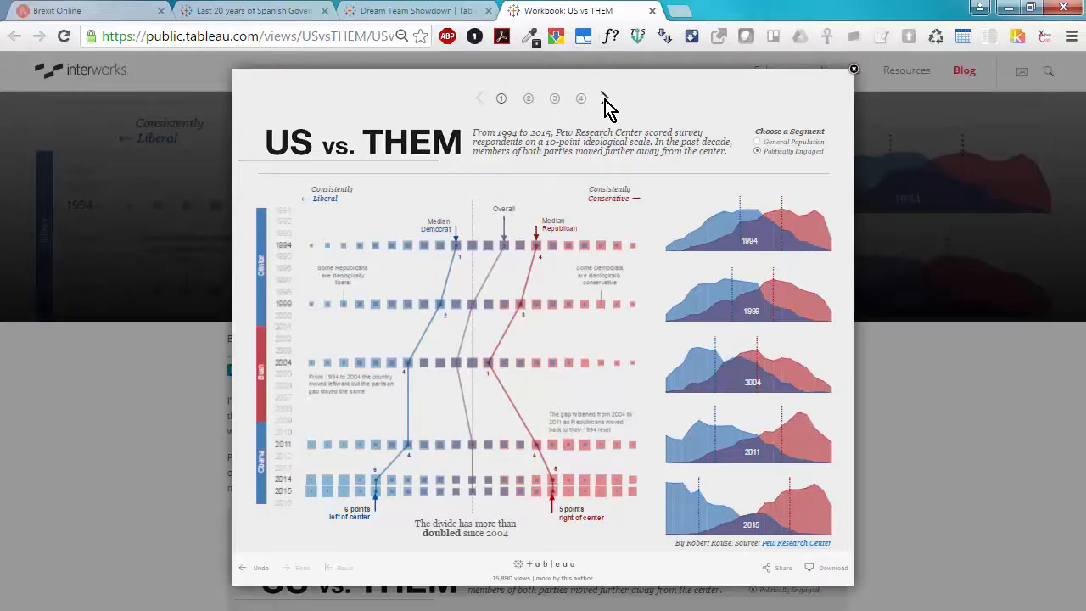
{"action": "left_click", "coordinate": [604, 97]}
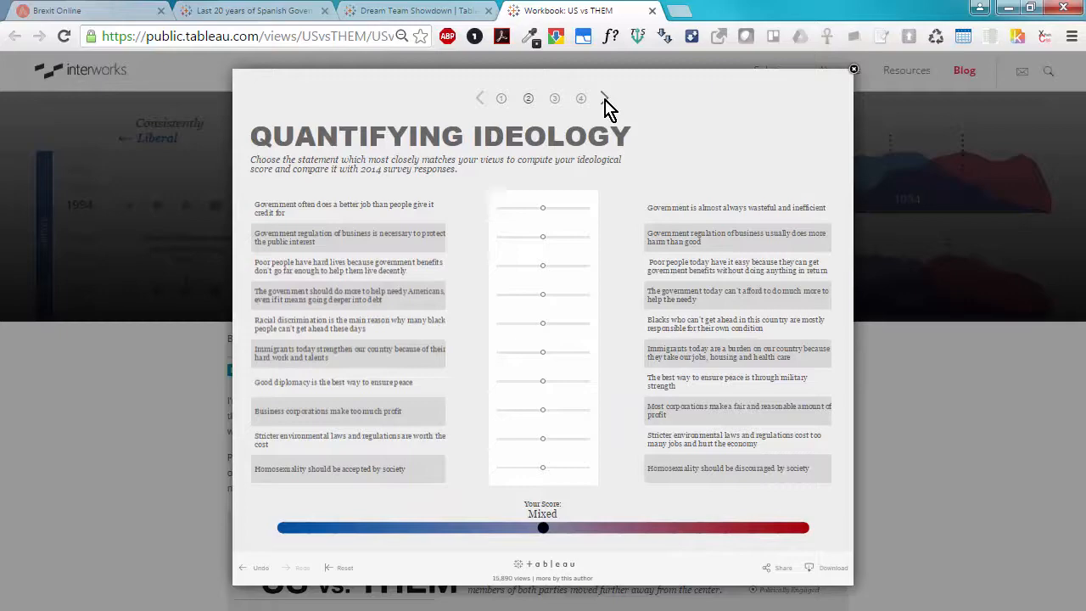
{"action": "left_click", "coordinate": [603, 97]}
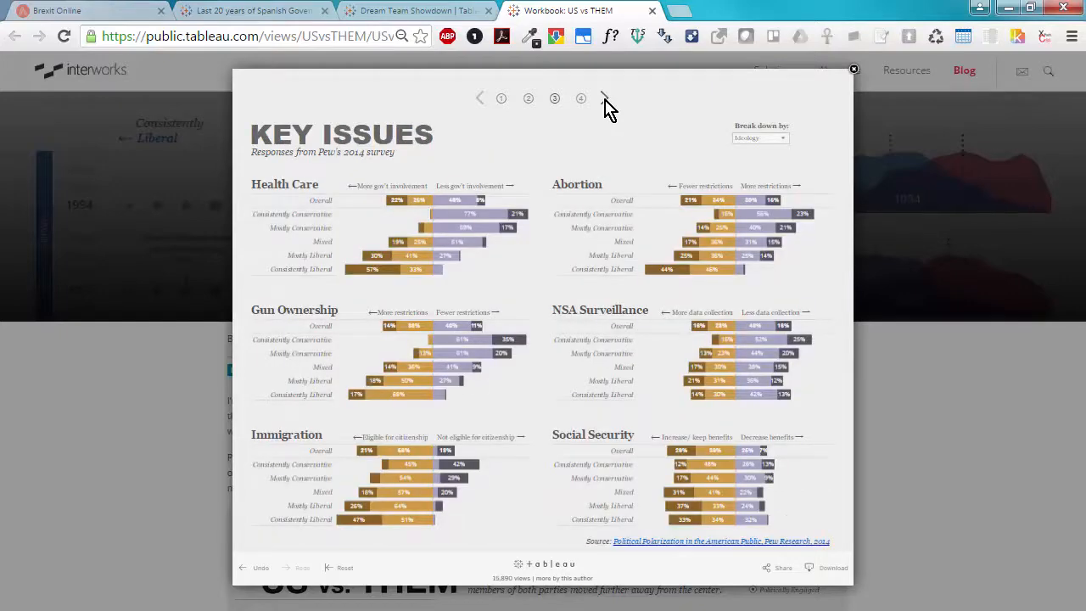
{"action": "left_click", "coordinate": [604, 99]}
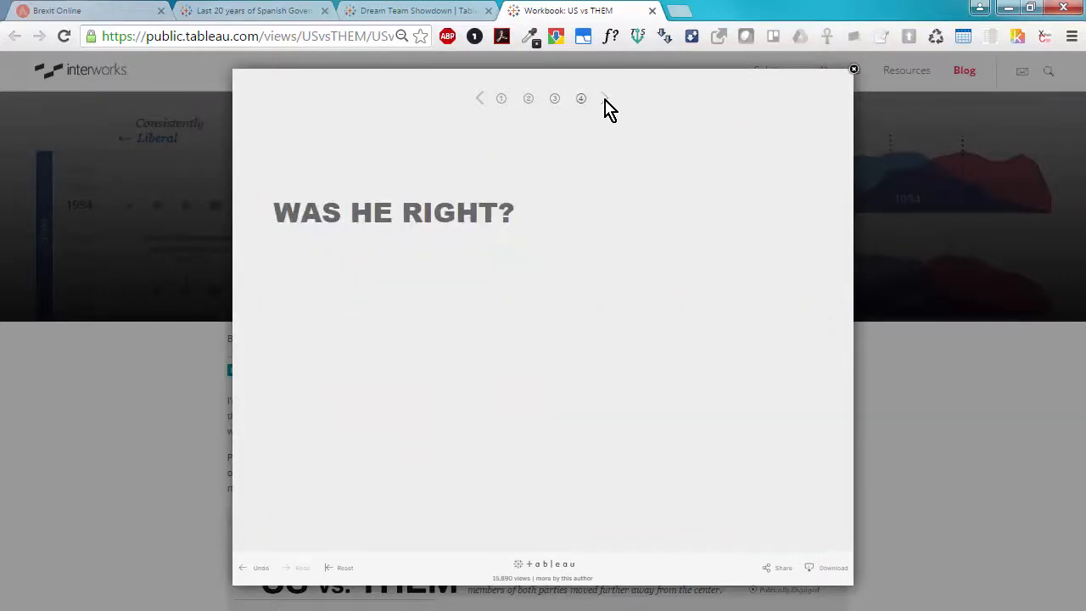
{"action": "left_click", "coordinate": [604, 99]}
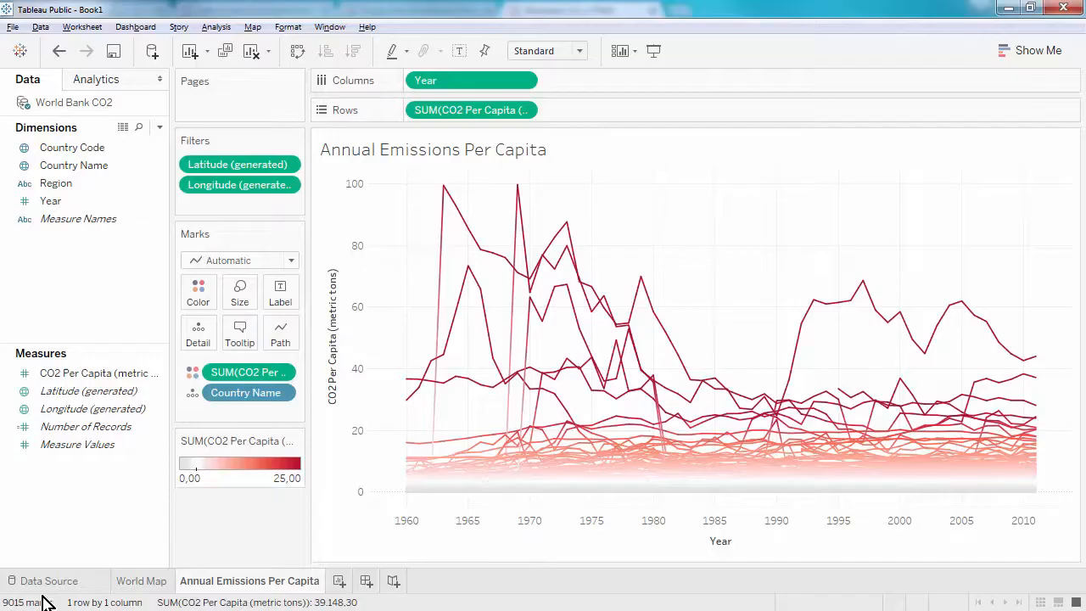
{"action": "mouse_move", "coordinate": [394, 580]}
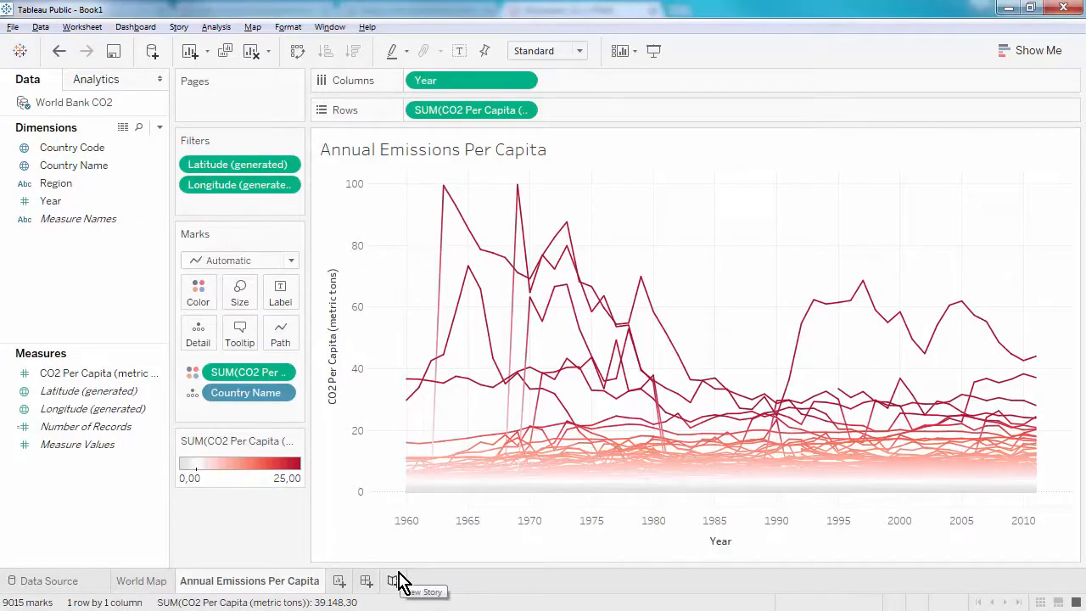
Create a new story sheet showing the World Map of CO2 per capita
{"action": "left_click", "coordinate": [390, 581]}
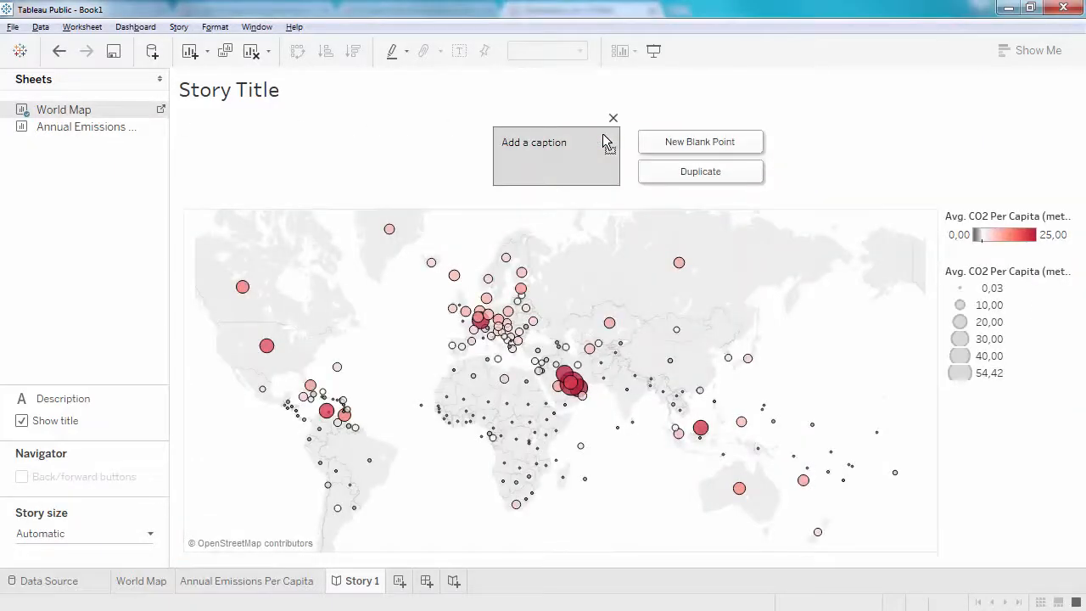
{"action": "mouse_move", "coordinate": [85, 125]}
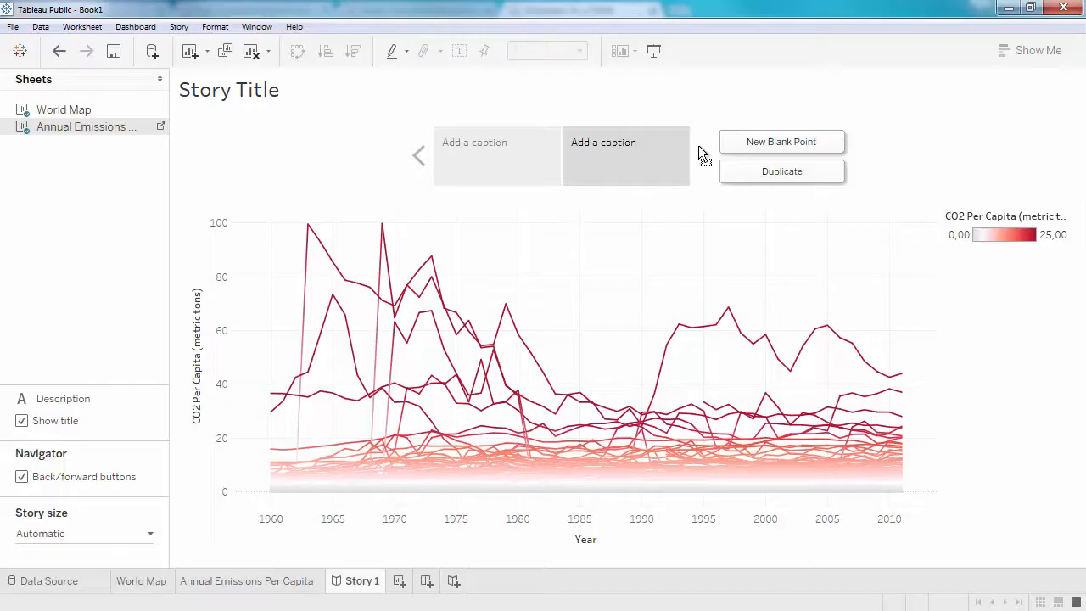
{"action": "mouse_move", "coordinate": [704, 159]}
{"action": "type", "text": "G"}
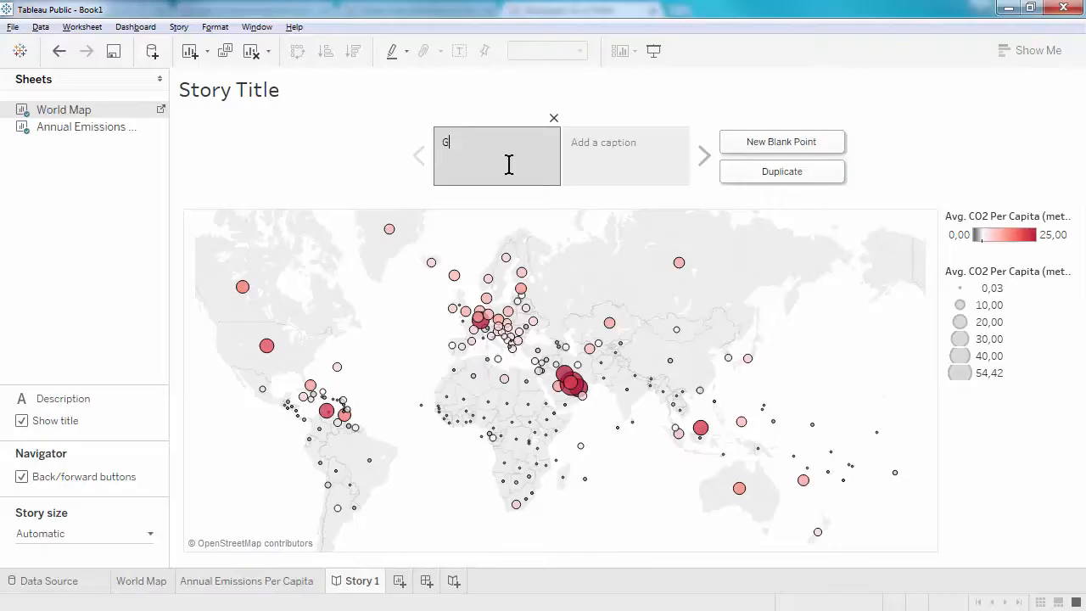
Caption the map point 'Global CO2 Emissions' and the line-chart point '... Over Time'
{"action": "type", "text": "lobal"}
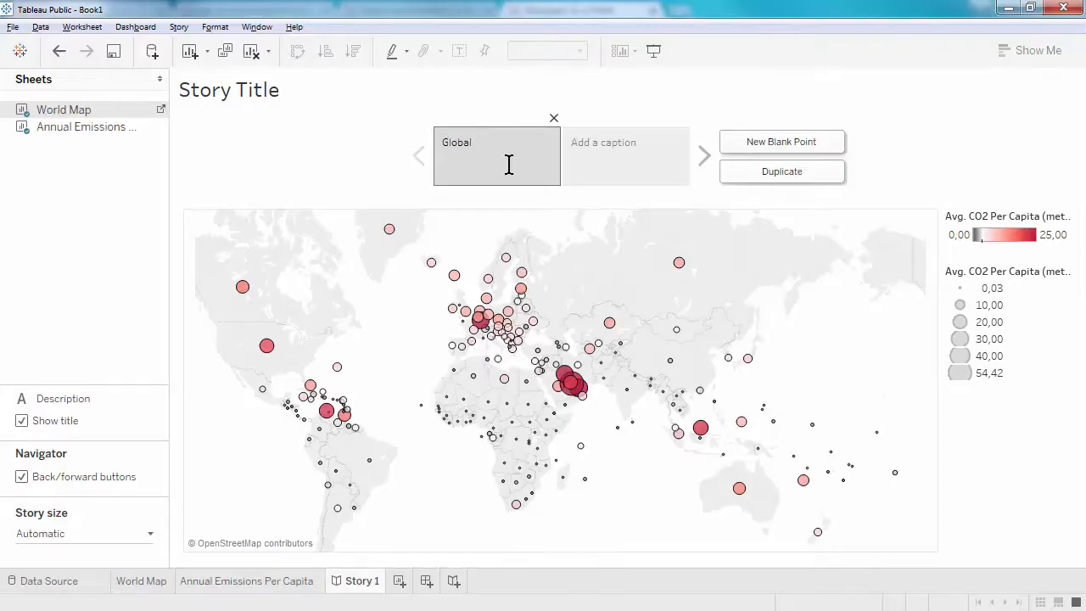
{"action": "type", "text": "CO2 Emissions"}
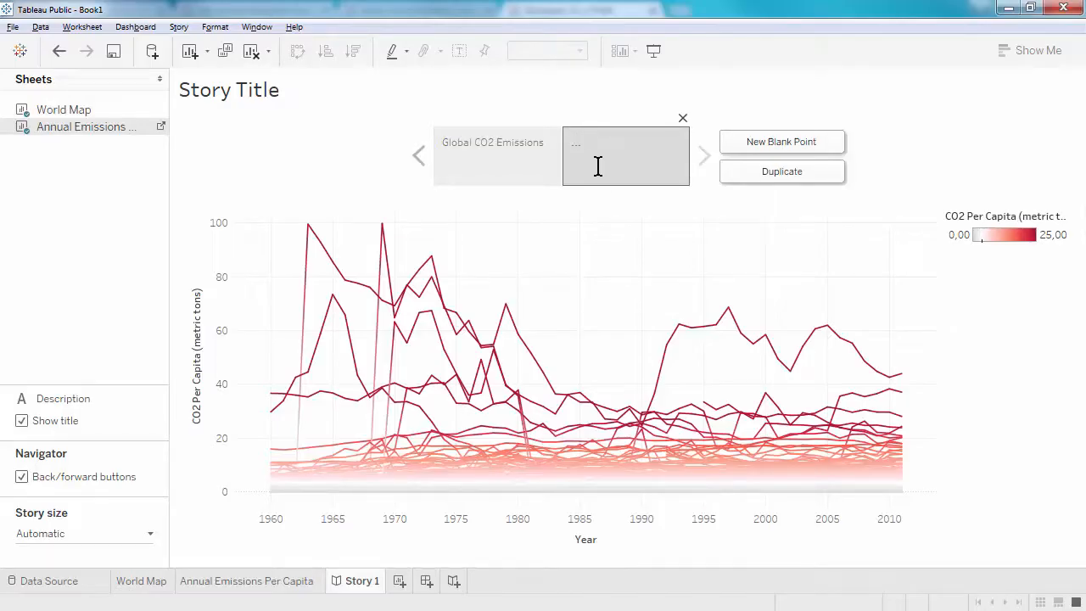
{"action": "type", "text": "Over Time"}
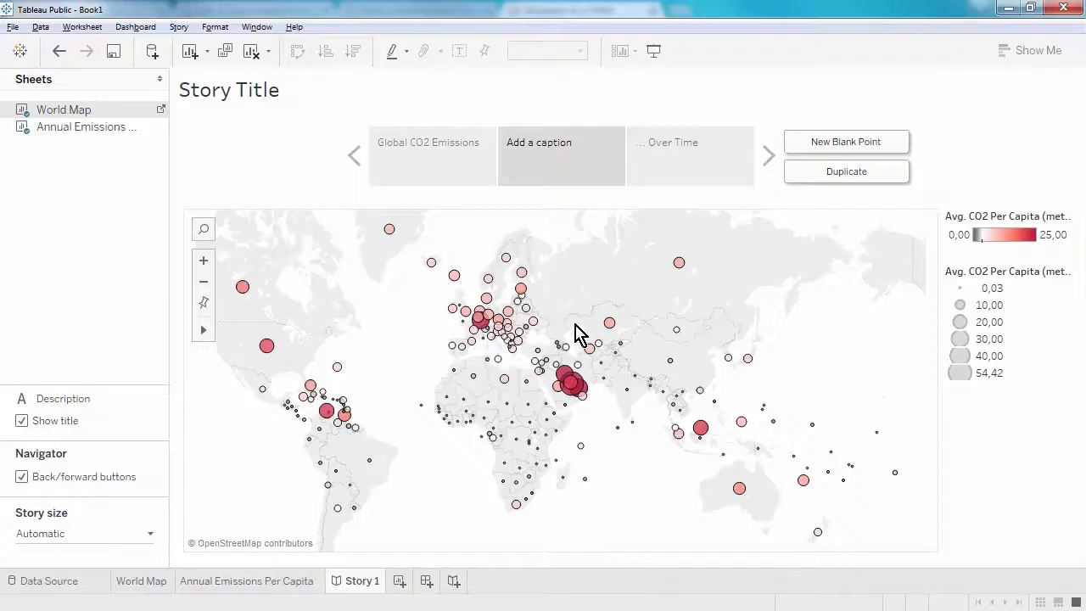
{"action": "mouse_move", "coordinate": [573, 384]}
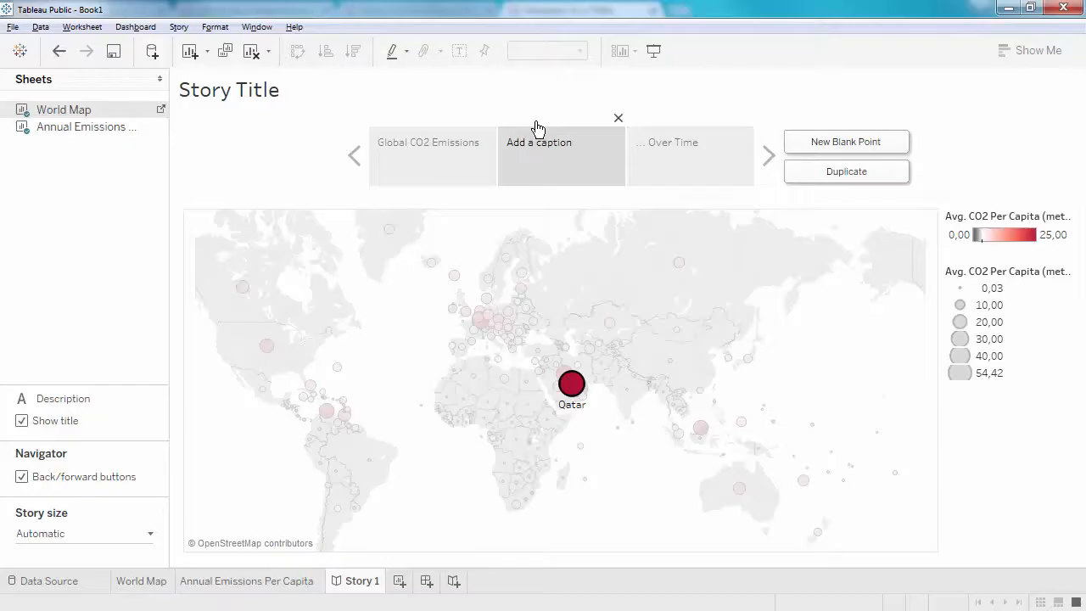
Caption the middle world-map story point 'Qatar'
{"action": "left_click", "coordinate": [560, 156]}
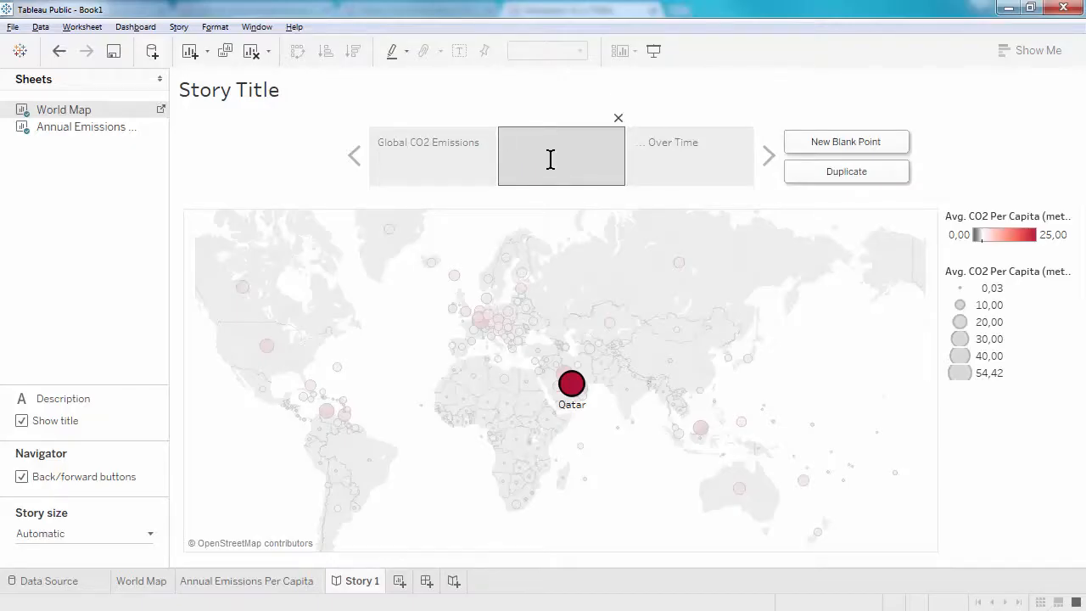
{"action": "type", "text": "Qatar"}
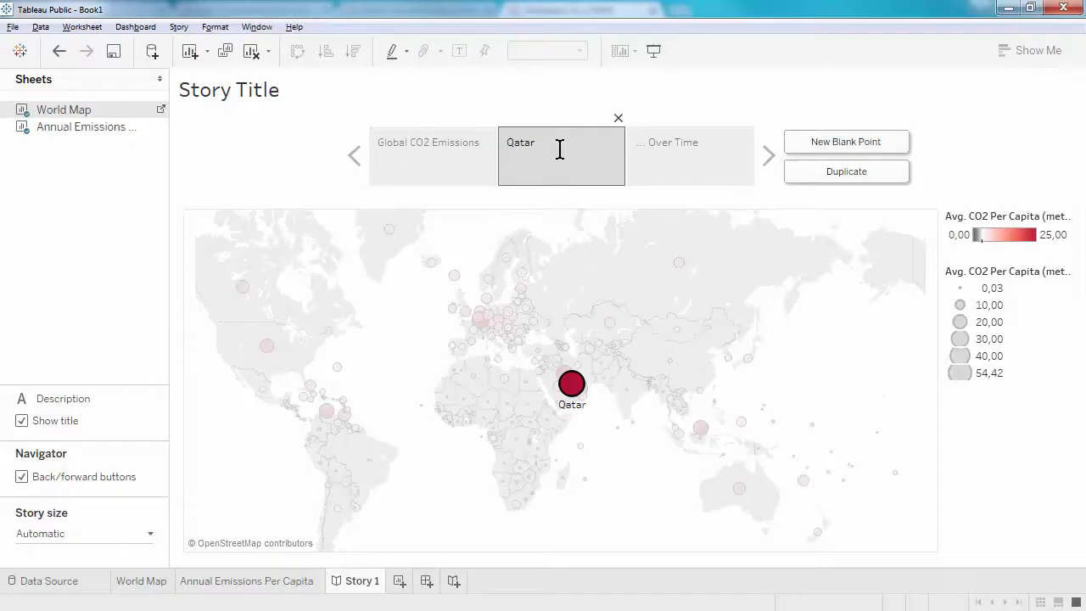
Highlight Qatar's line on the Over Time point and update the point to keep it
{"action": "left_click", "coordinate": [689, 156]}
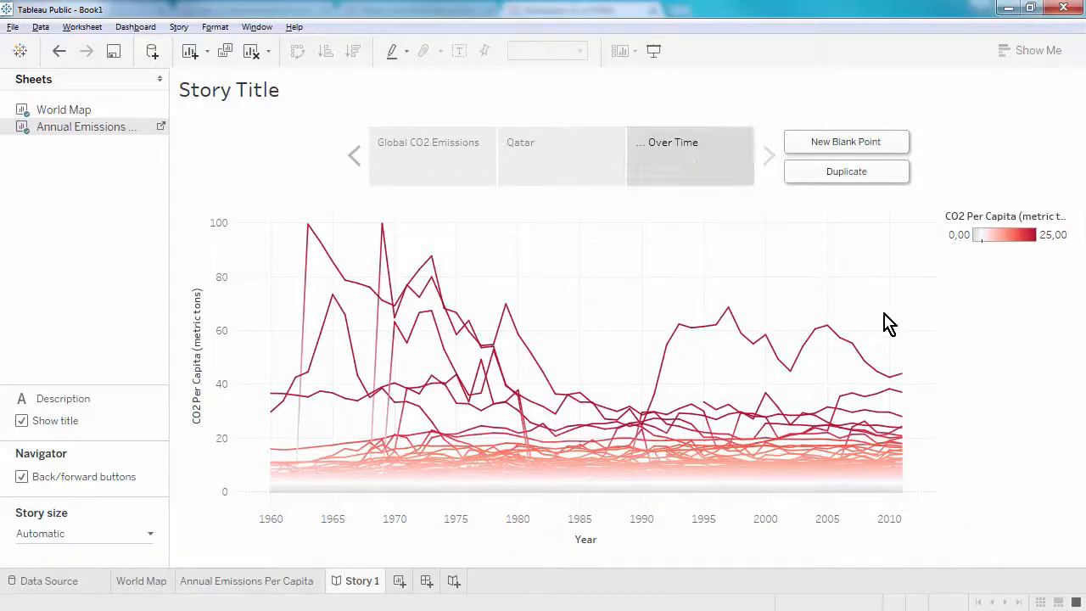
{"action": "left_click", "coordinate": [899, 376]}
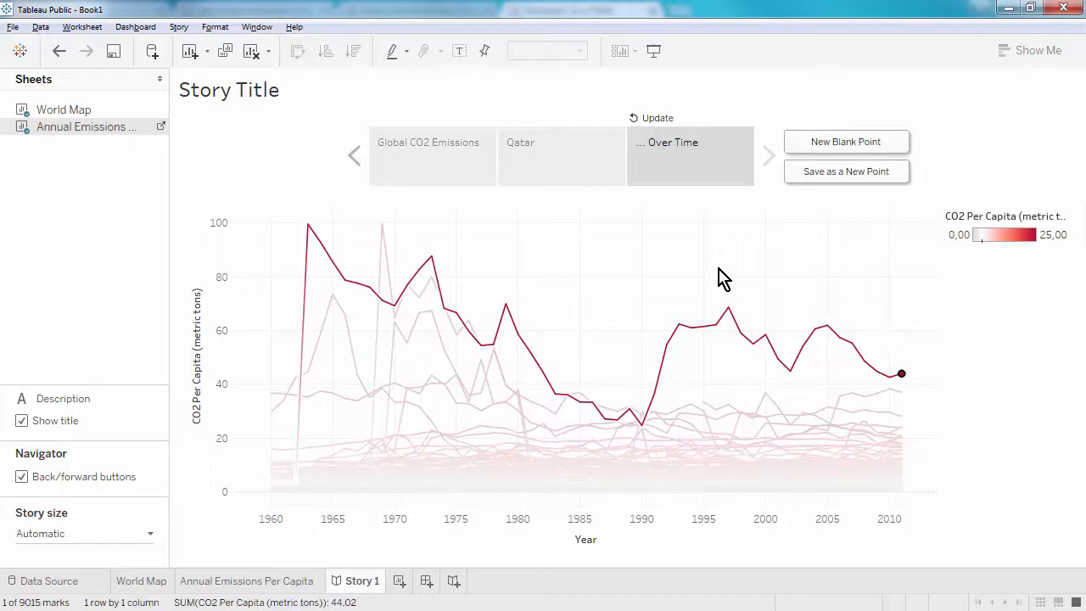
{"action": "left_click", "coordinate": [658, 119]}
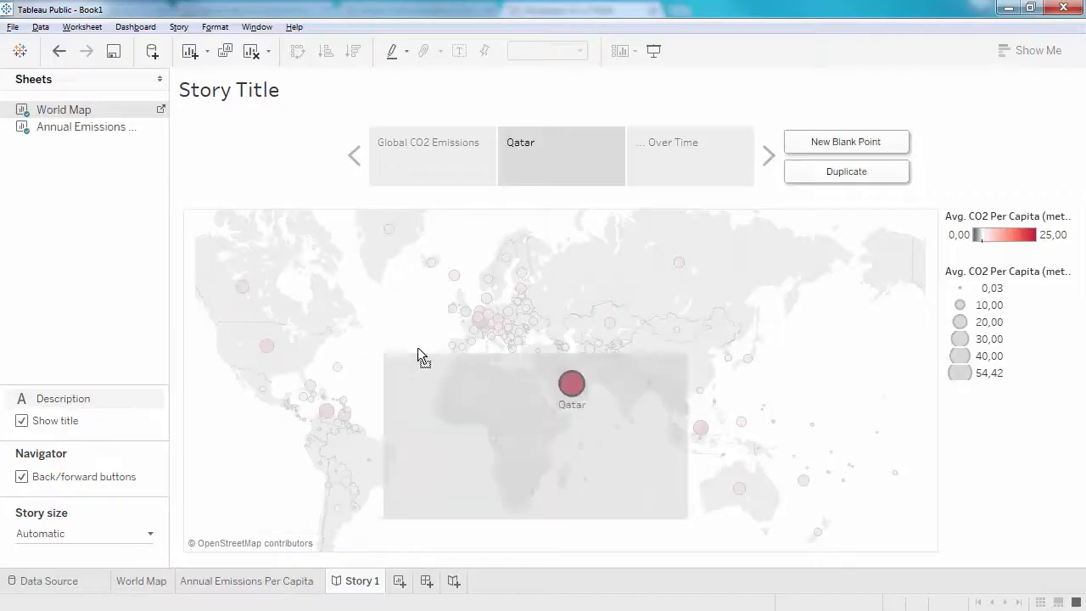
Add the description 'Qatar is the country with the highest per-capita output of CO2' to the Qatar point
{"action": "left_click", "coordinate": [61, 397]}
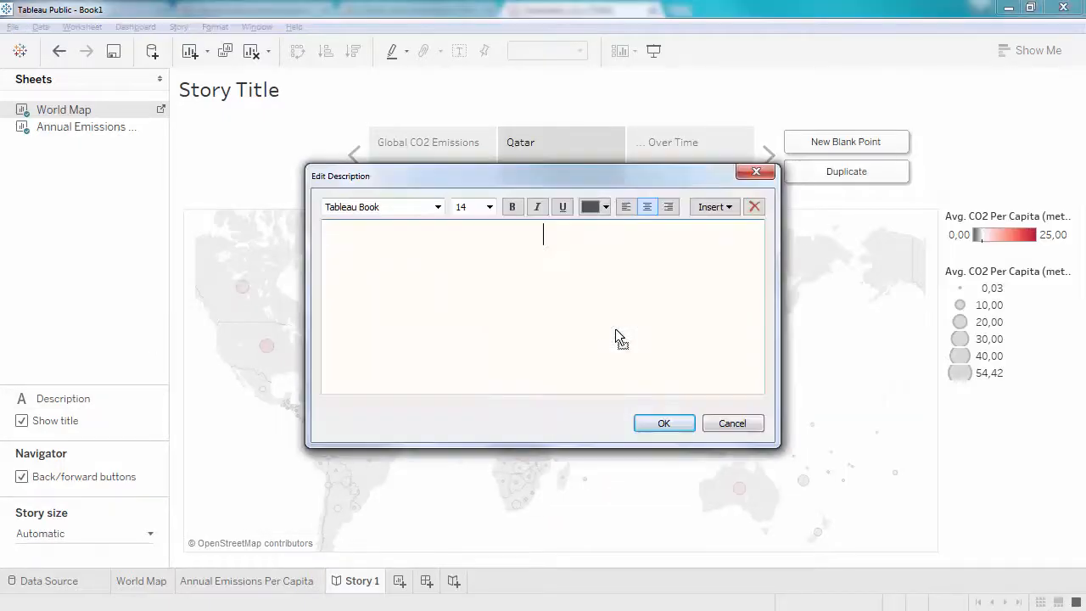
{"action": "type", "text": "Qatar is the countrywith the highest per-capita output of CO2"}
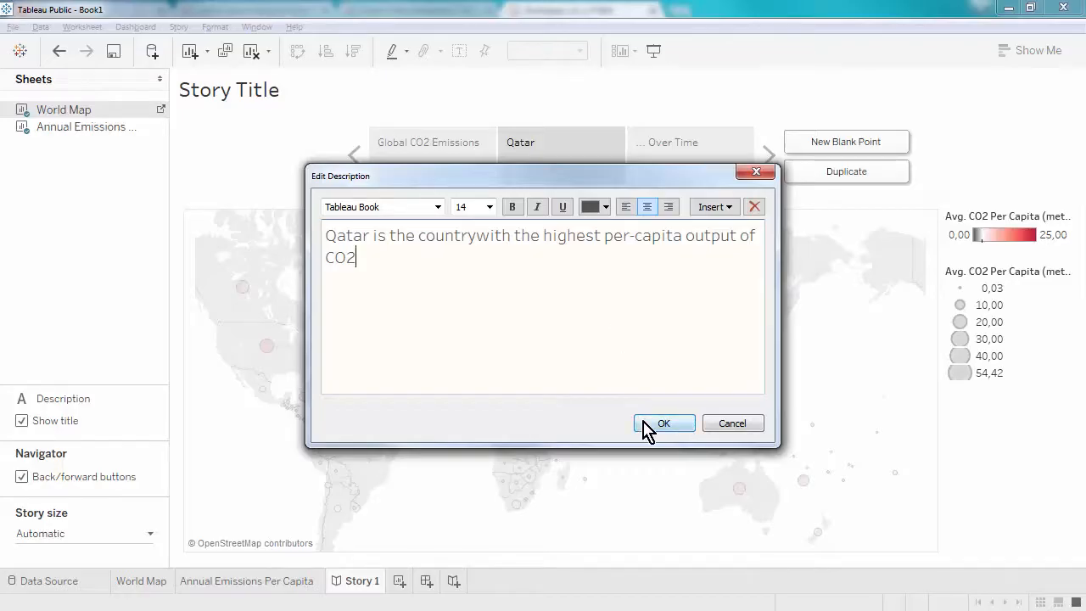
{"action": "left_click", "coordinate": [665, 423]}
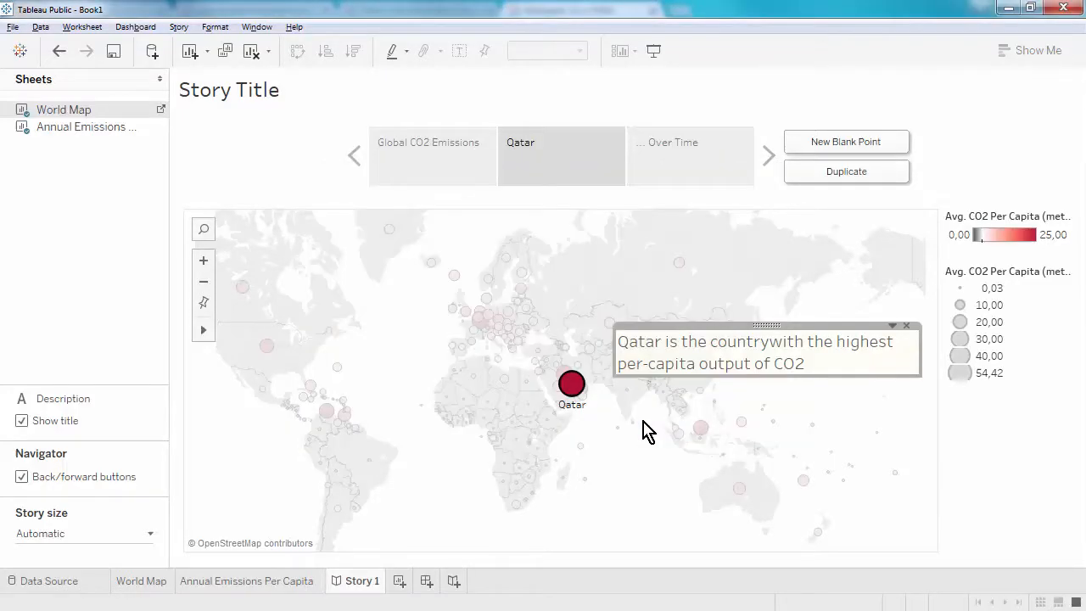
{"action": "left_click", "coordinate": [570, 383]}
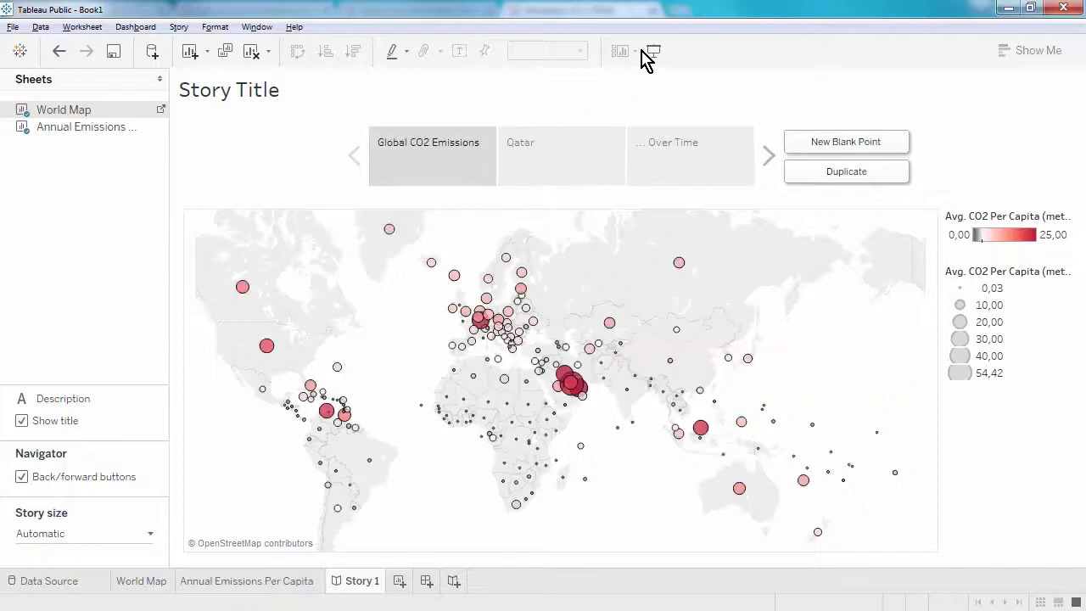
Present the story full screen and step from the map to the Qatar and Over Time points
{"action": "left_click", "coordinate": [653, 51]}
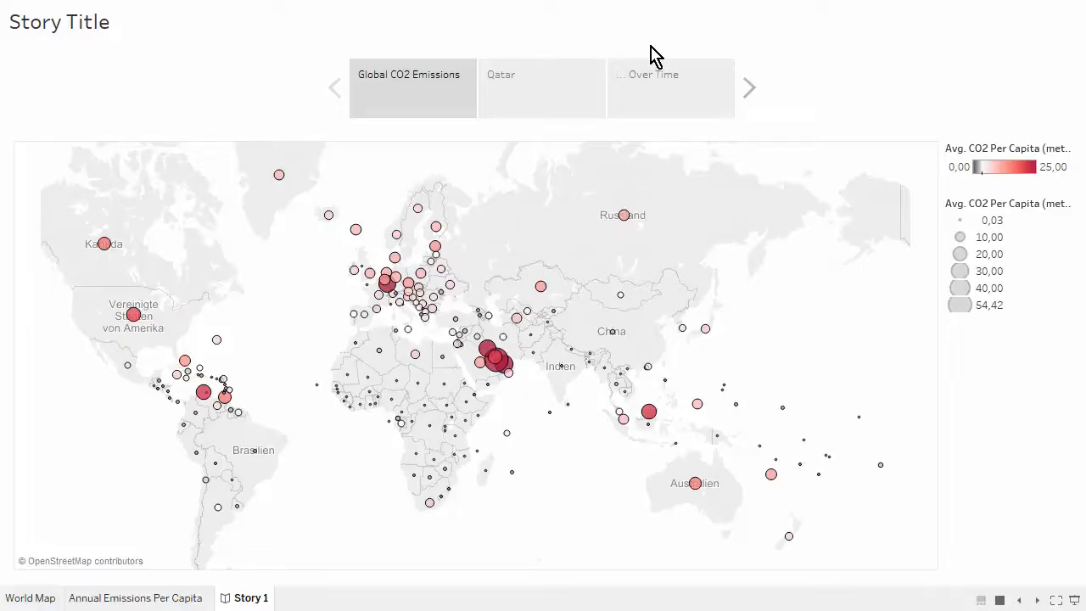
{"action": "mouse_move", "coordinate": [641, 56]}
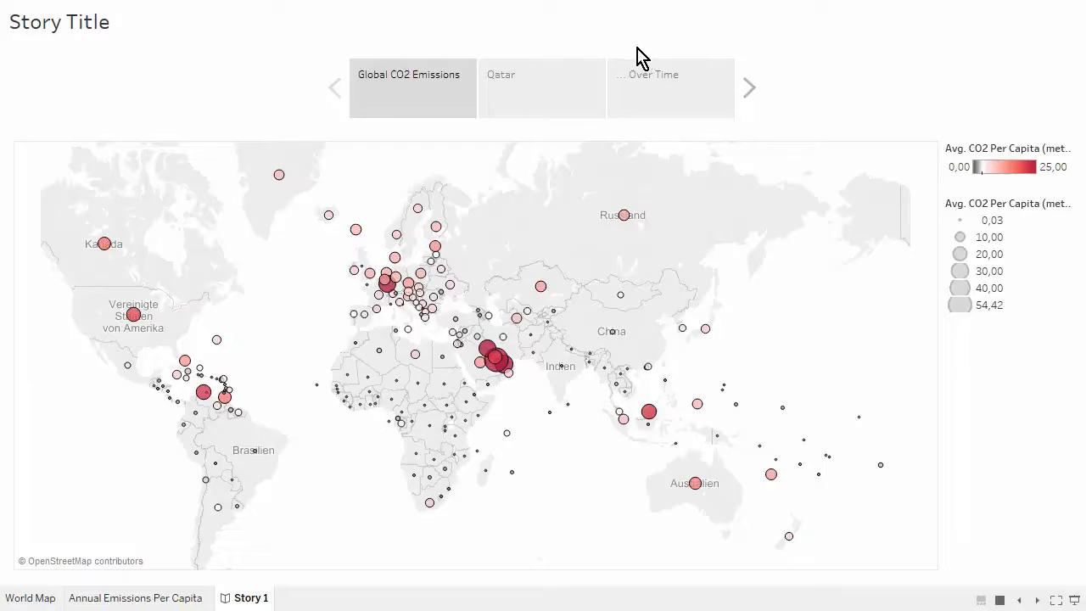
{"action": "left_click", "coordinate": [541, 88]}
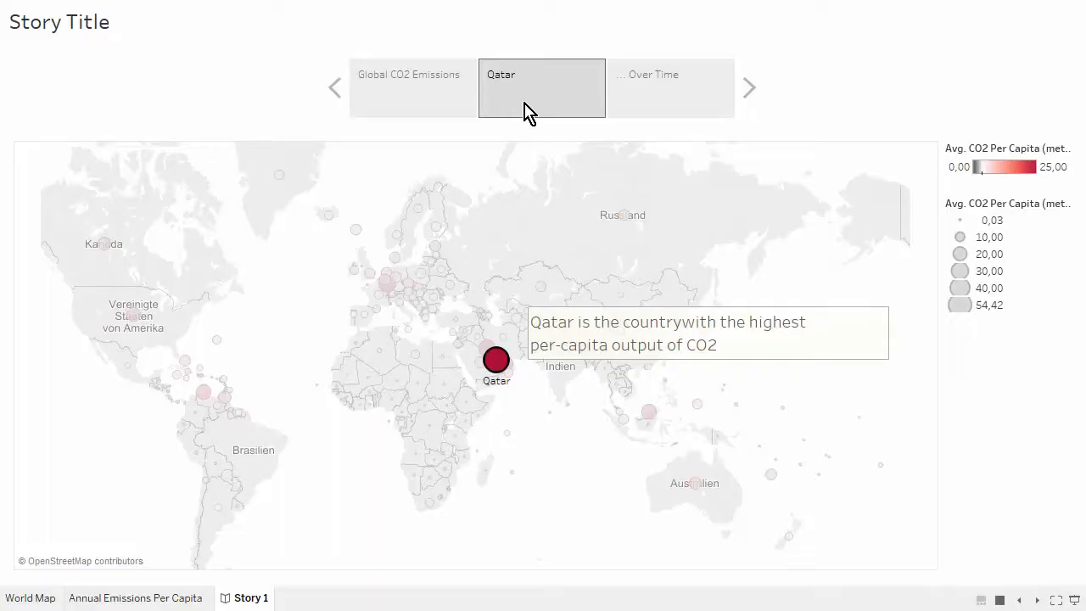
{"action": "left_click", "coordinate": [670, 84]}
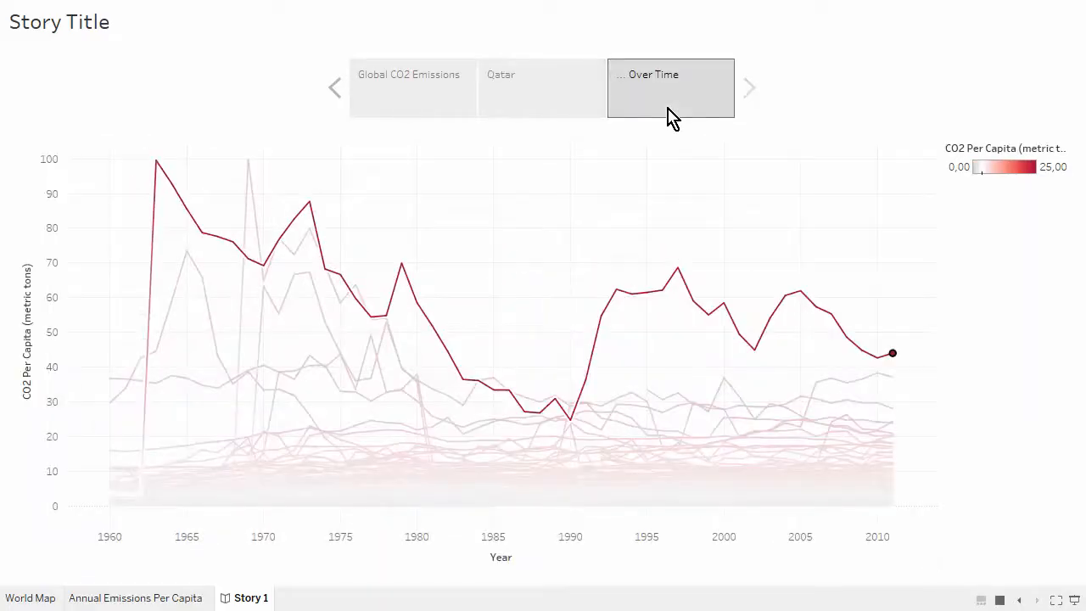